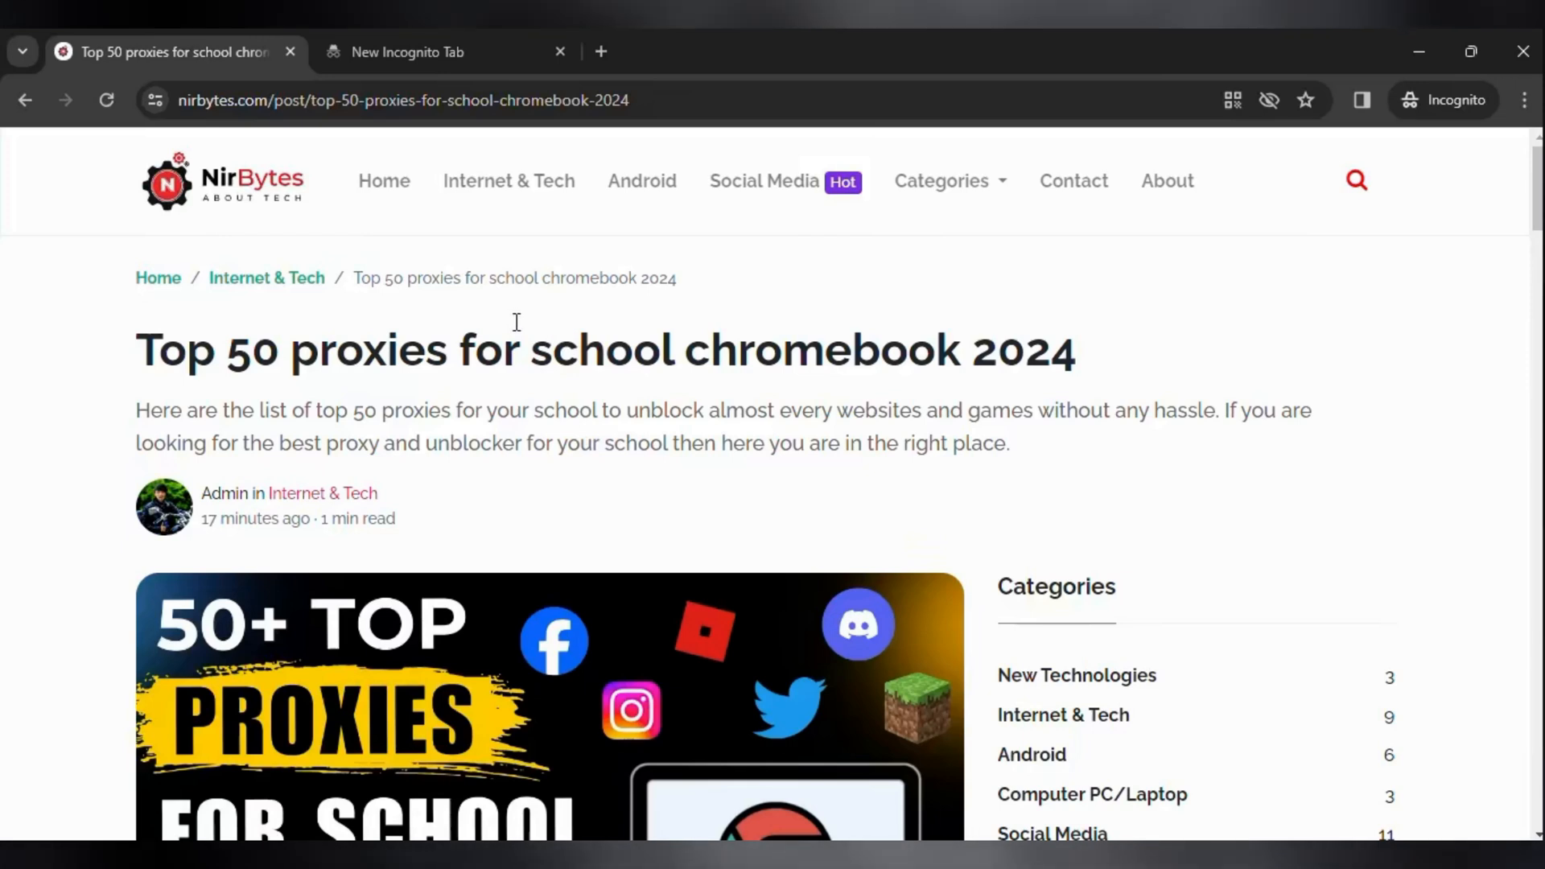
{"action": "mouse_move", "coordinate": [493, 328]}
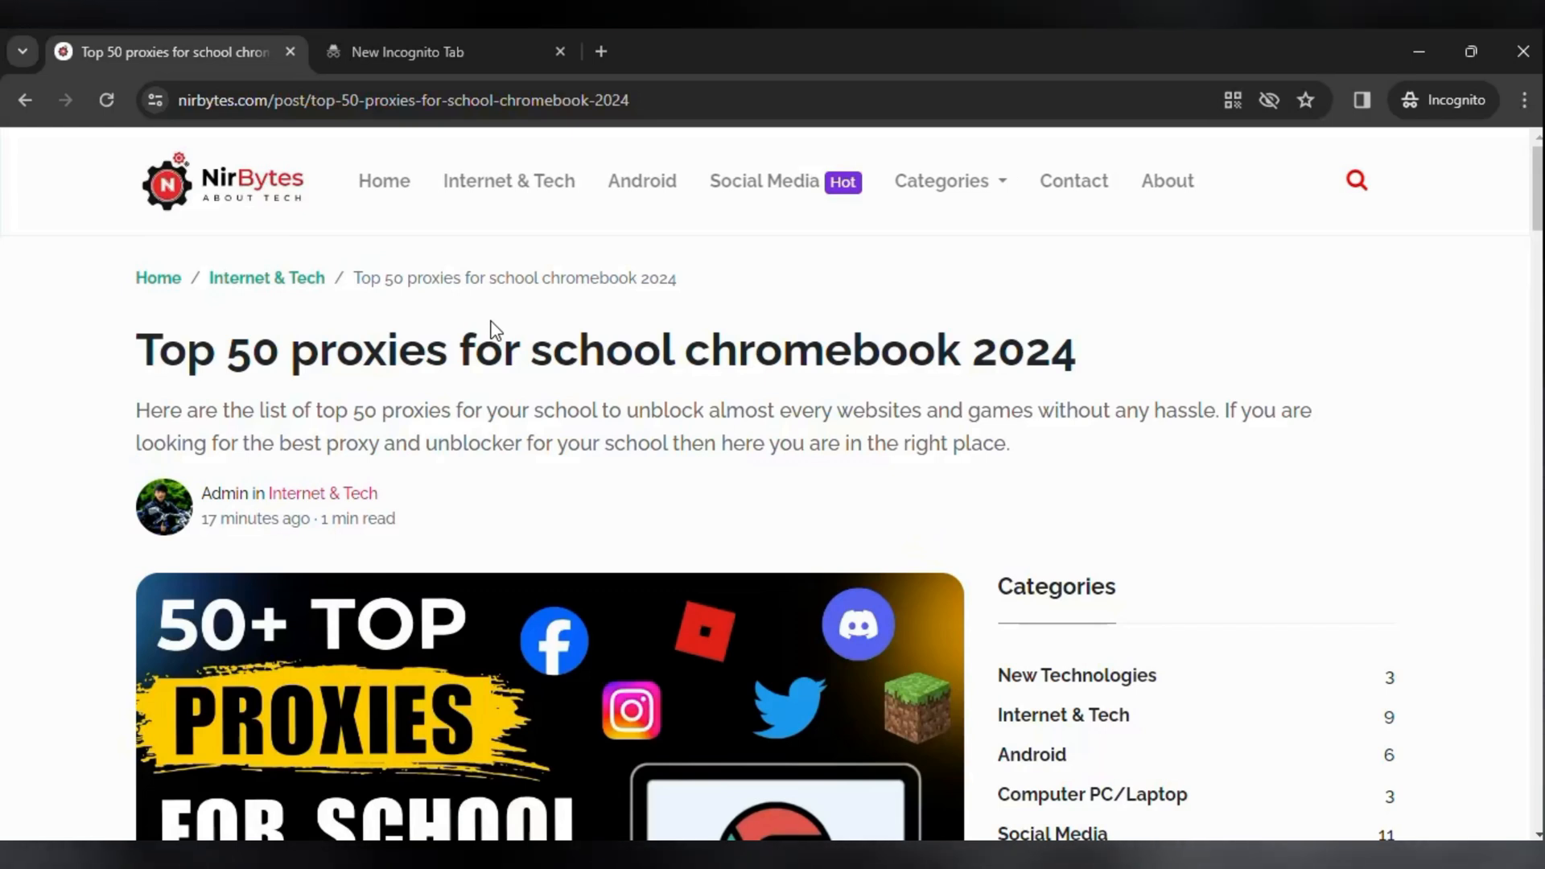
{"action": "mouse_move", "coordinate": [379, 348]}
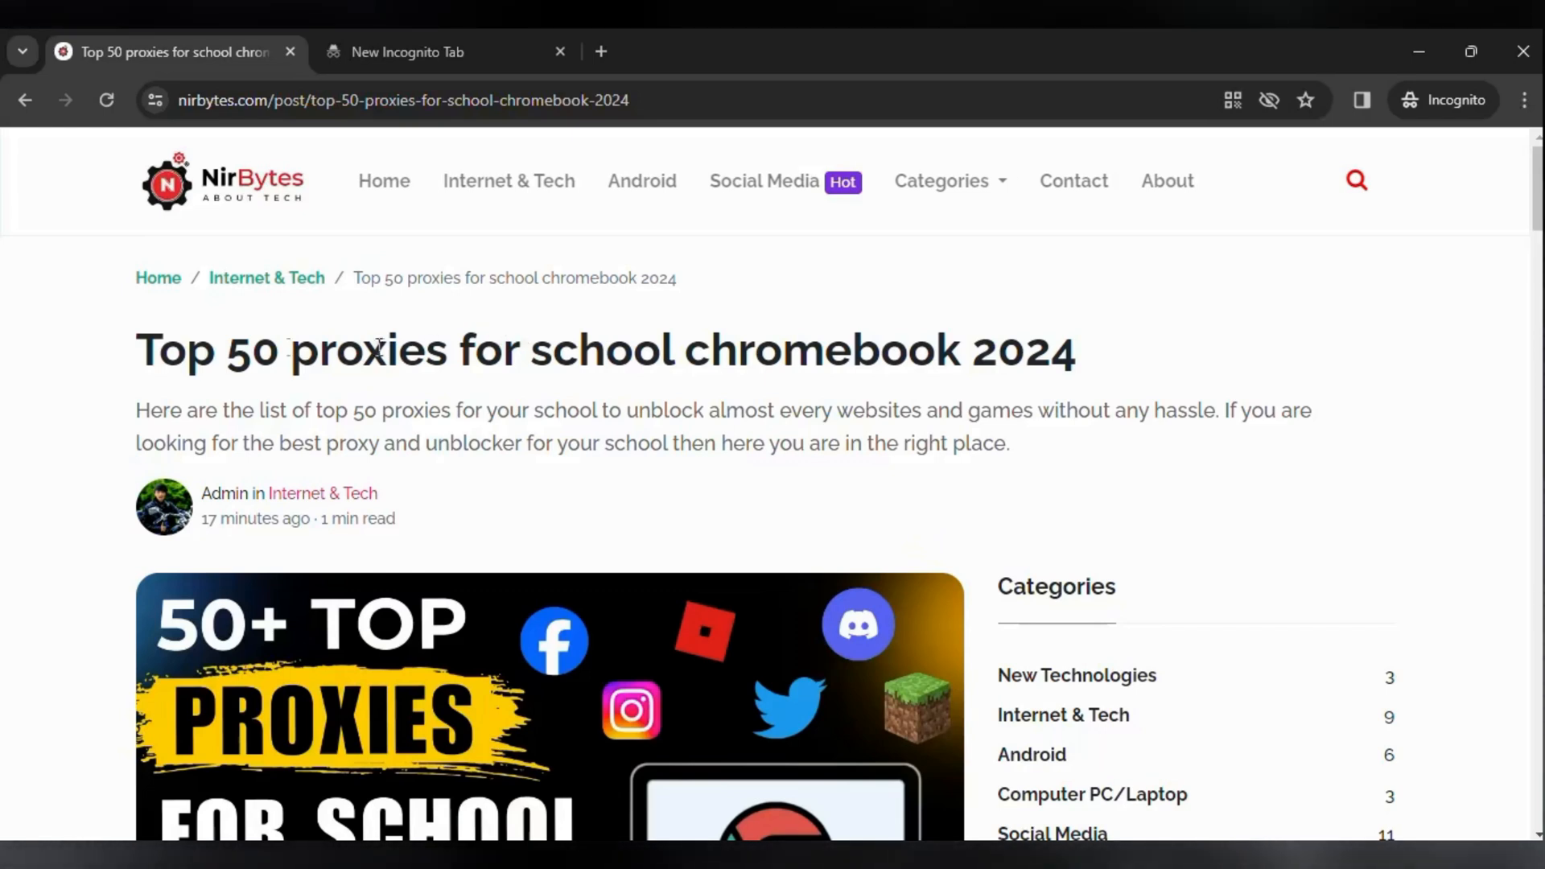
{"action": "mouse_move", "coordinate": [404, 409]}
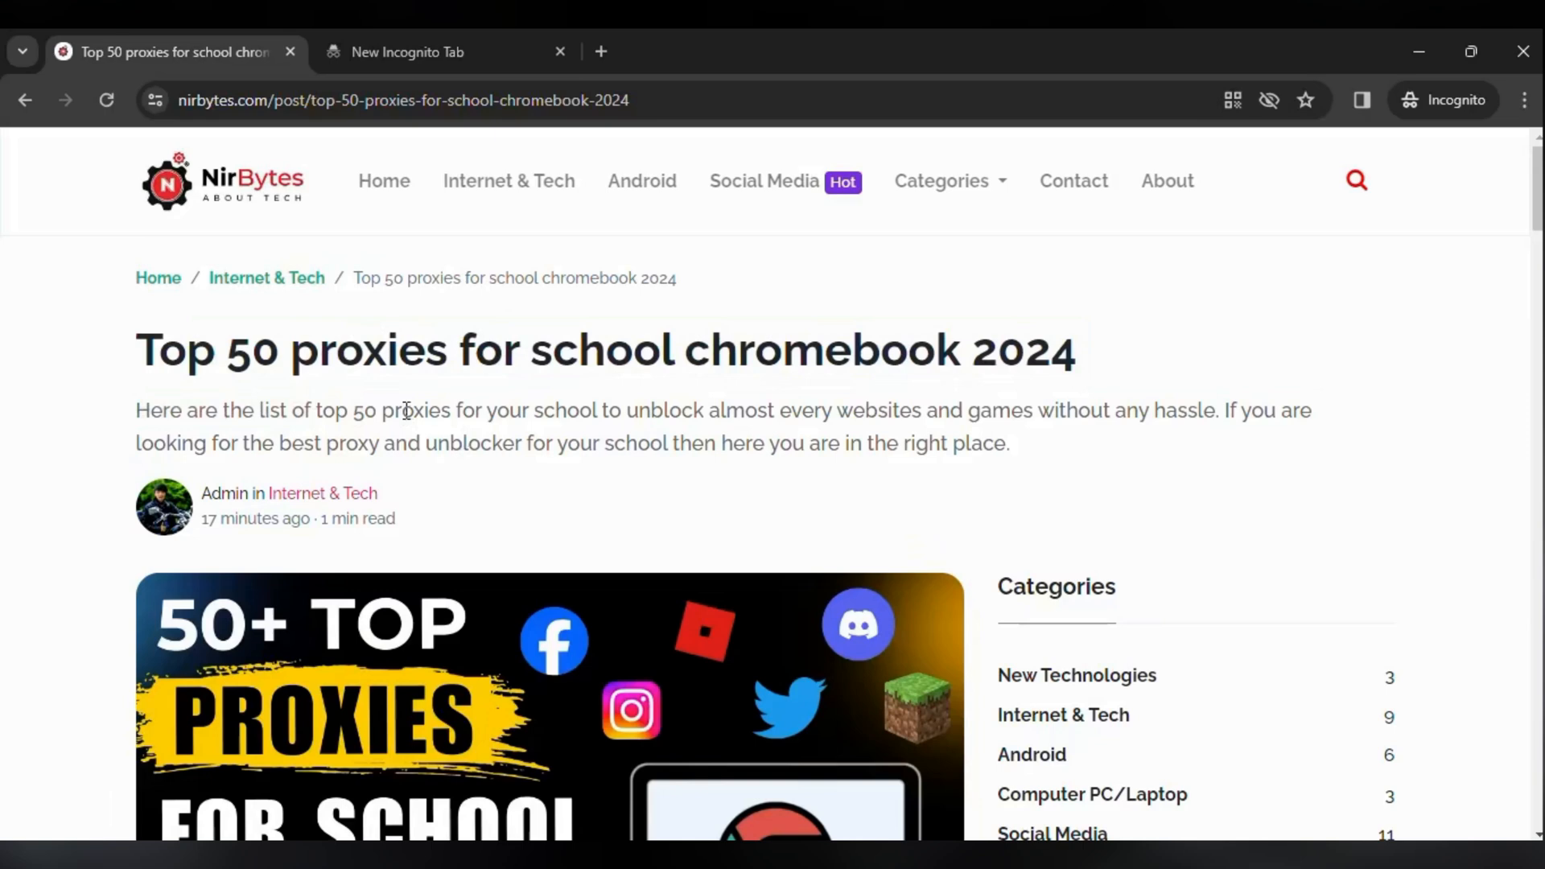
{"action": "mouse_move", "coordinate": [422, 357]}
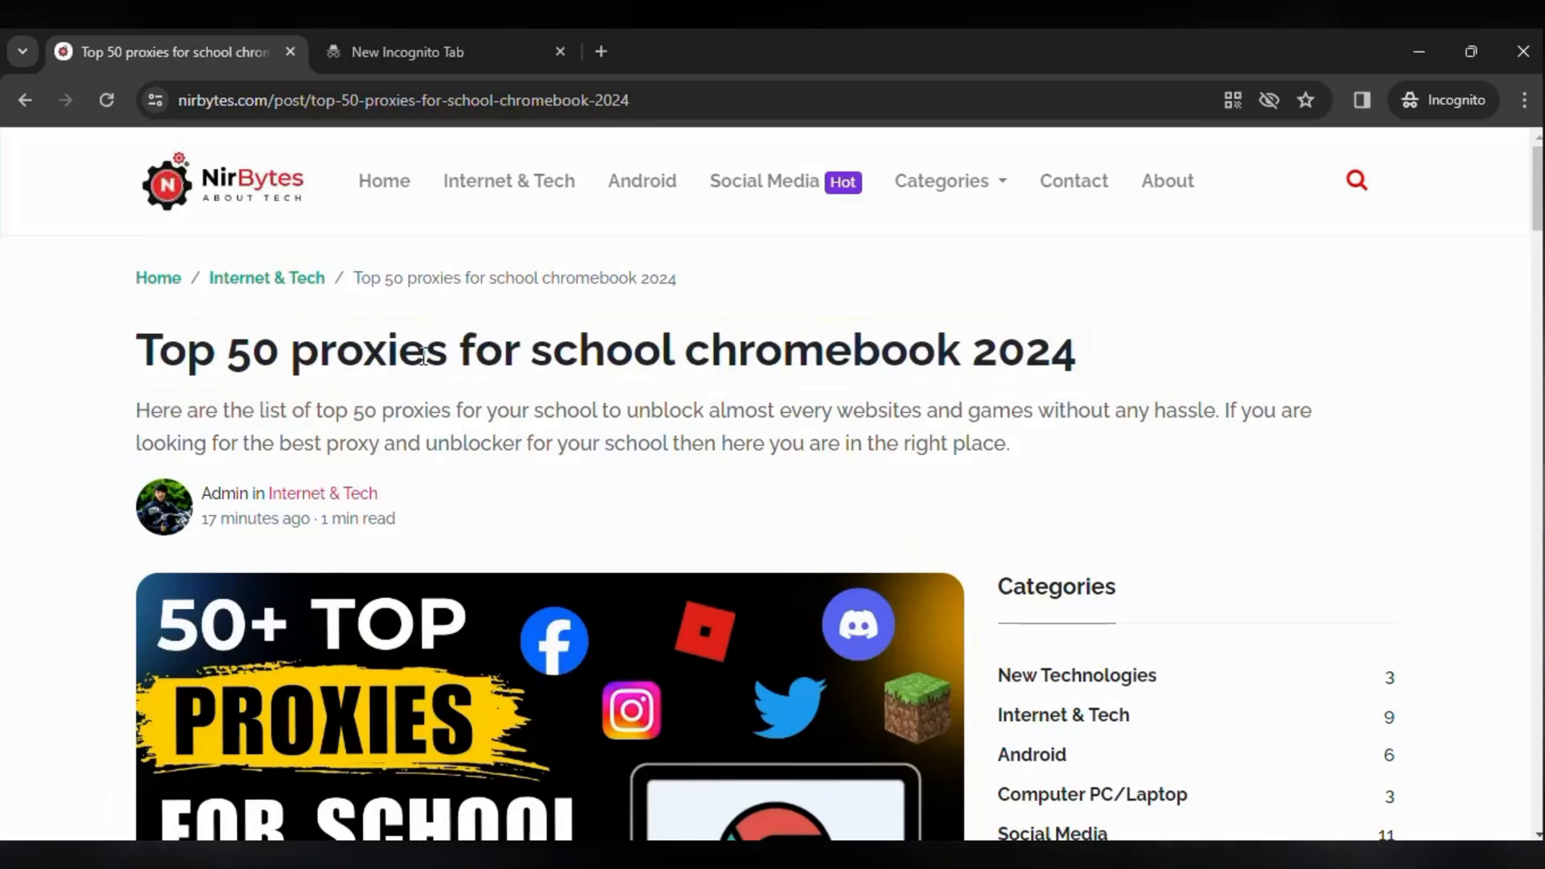
{"action": "scroll", "scroll_direction": "down", "scroll_amount": 3}
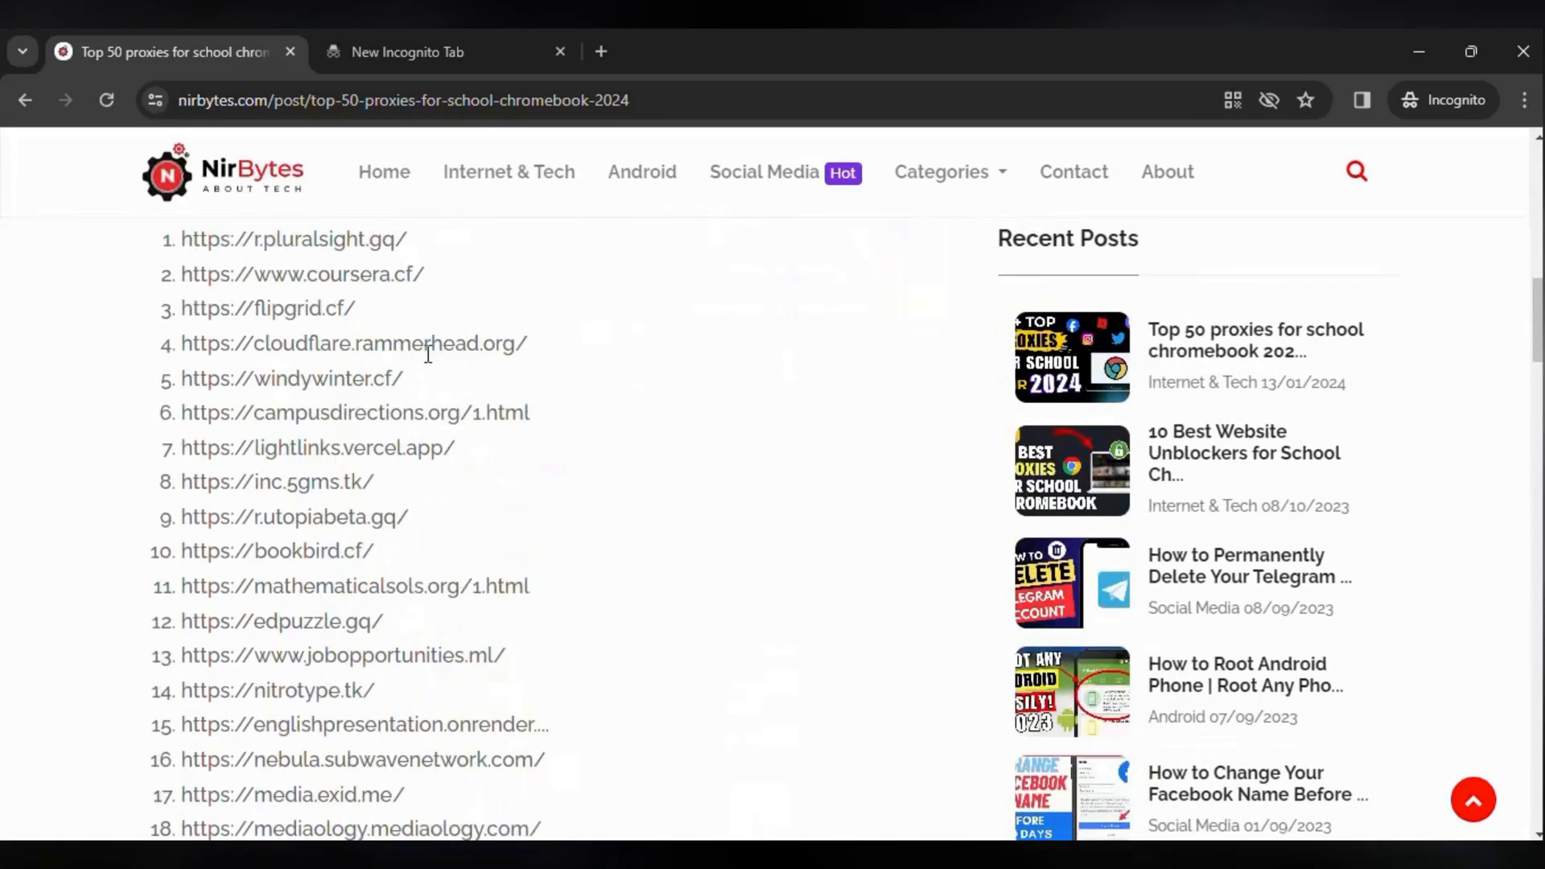
{"action": "scroll", "scroll_direction": "up", "scroll_amount": 3}
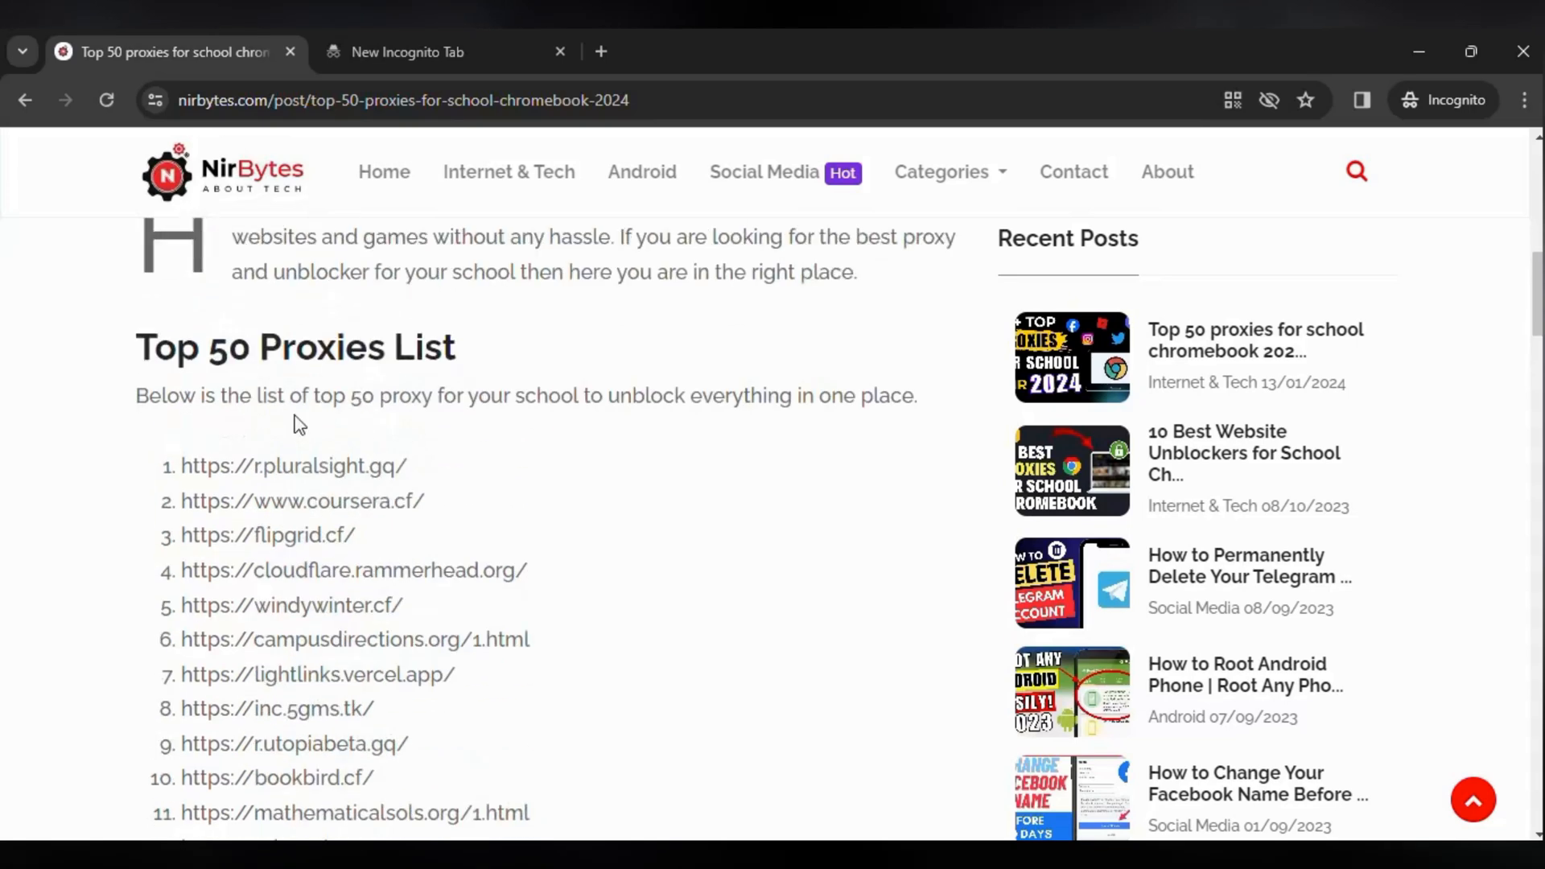
{"action": "mouse_move", "coordinate": [190, 472]}
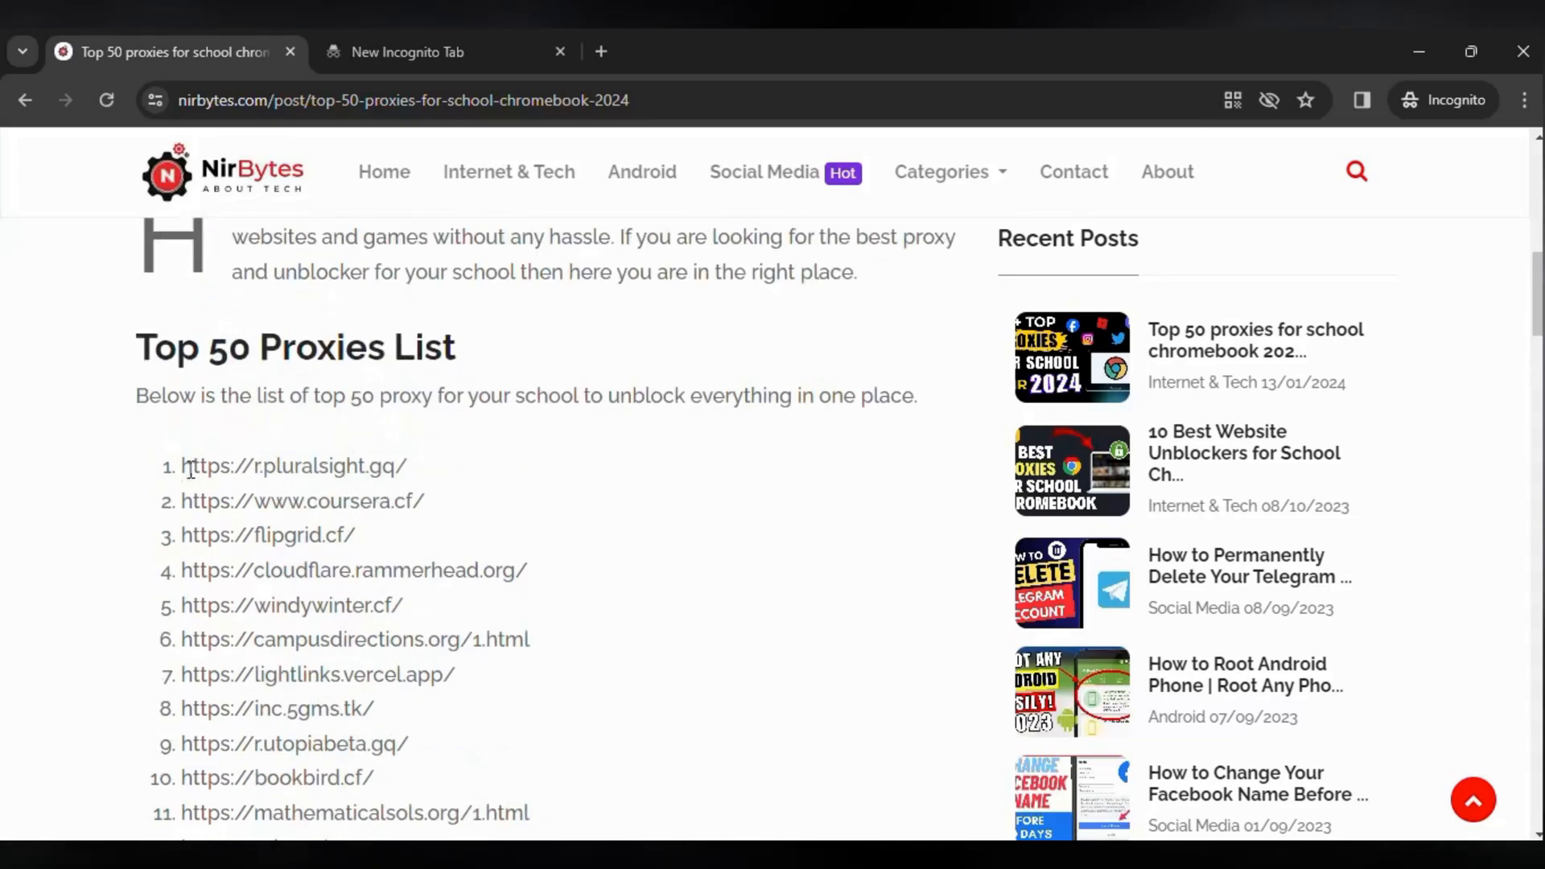
{"action": "double_click", "coordinate": [293, 466]}
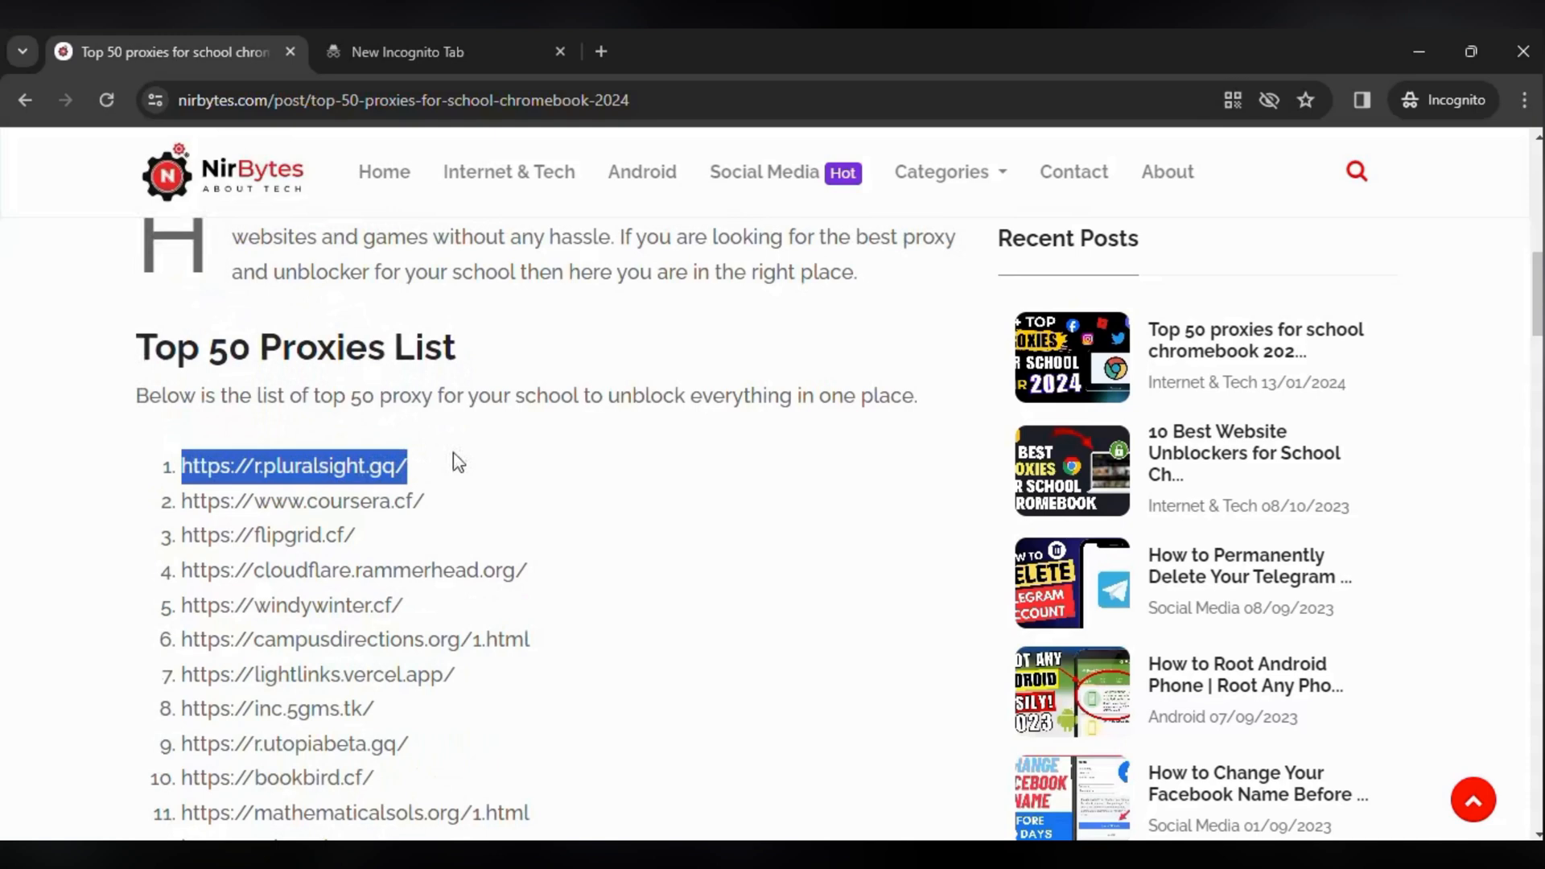
- Load r.pluralsight.gq in the empty Incognito tab
{"action": "left_click", "coordinate": [408, 51]}
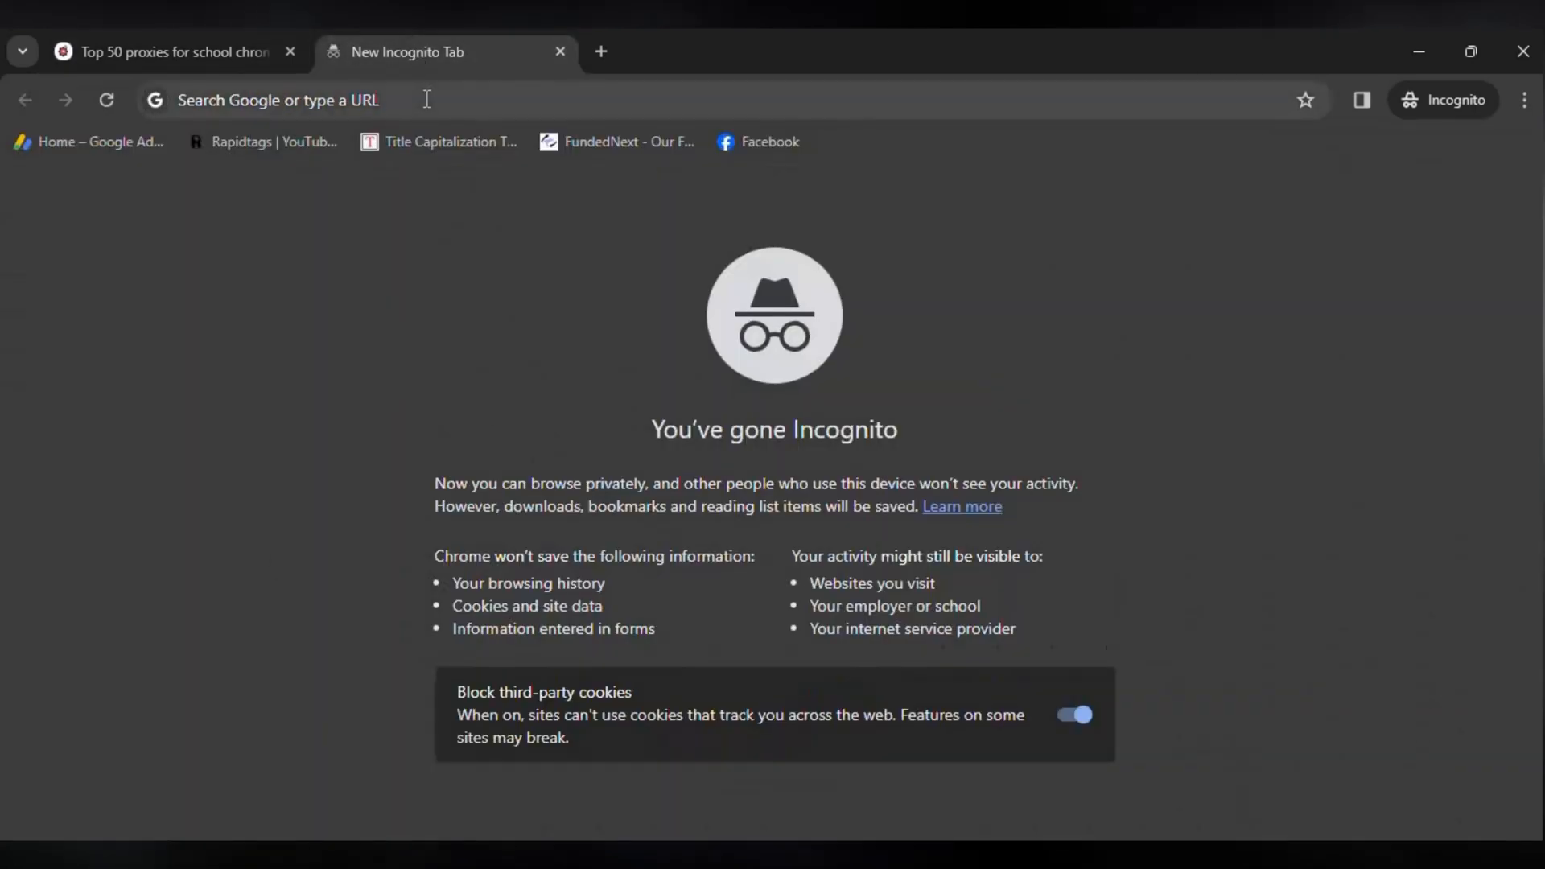
{"action": "type", "text": "r.pluralsight.gq"}
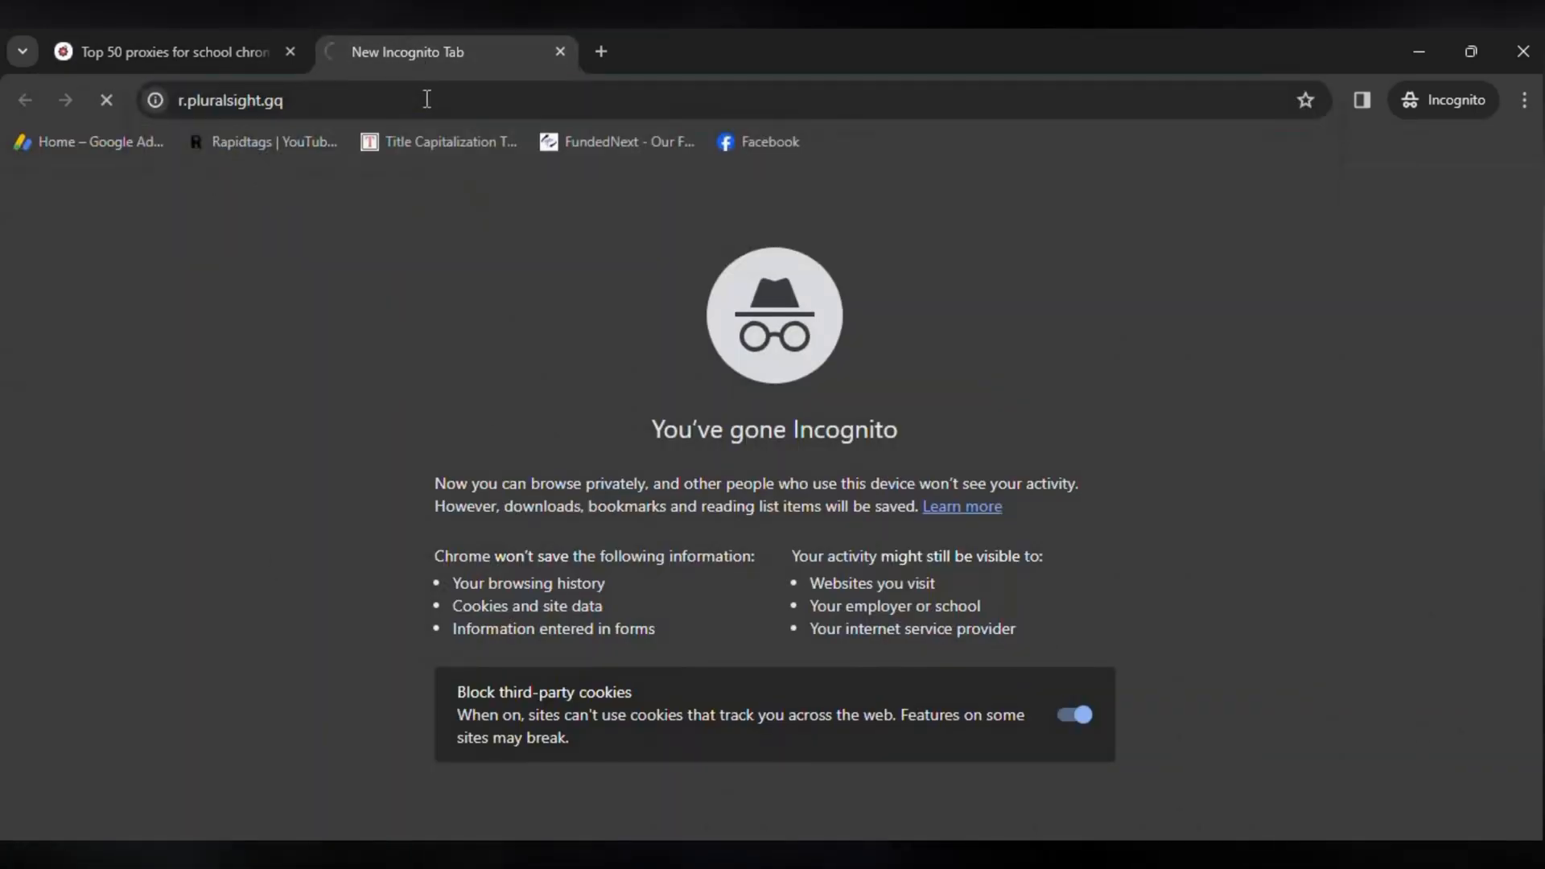
{"action": "key", "text": "Return"}
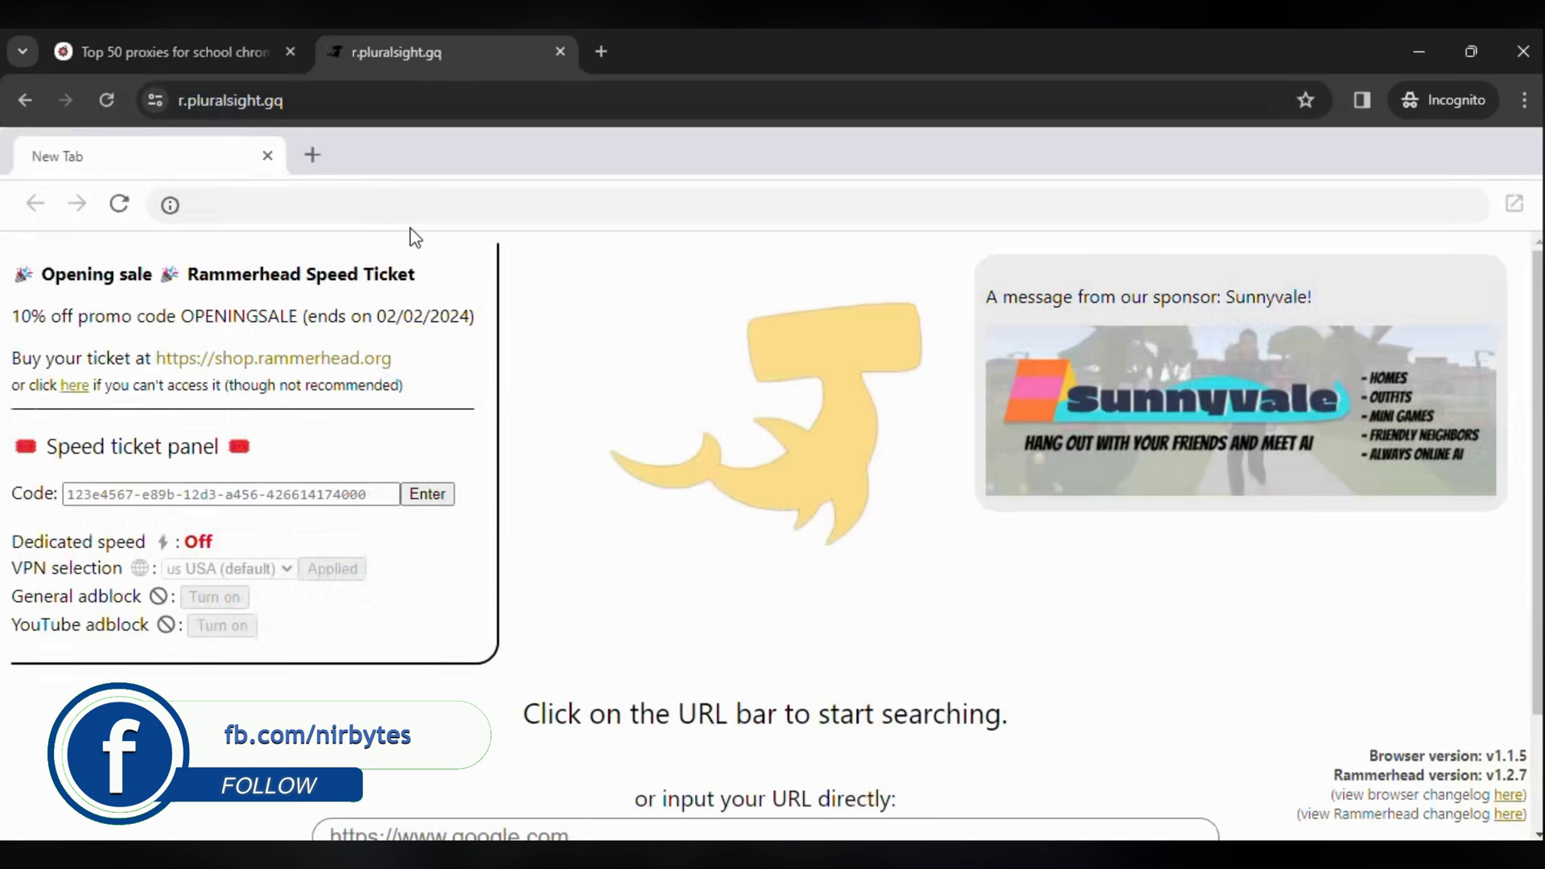
- Enter discord.com in the Rammerhead URL box and open it in-browser
{"action": "scroll", "scroll_direction": "down", "scroll_amount": 3}
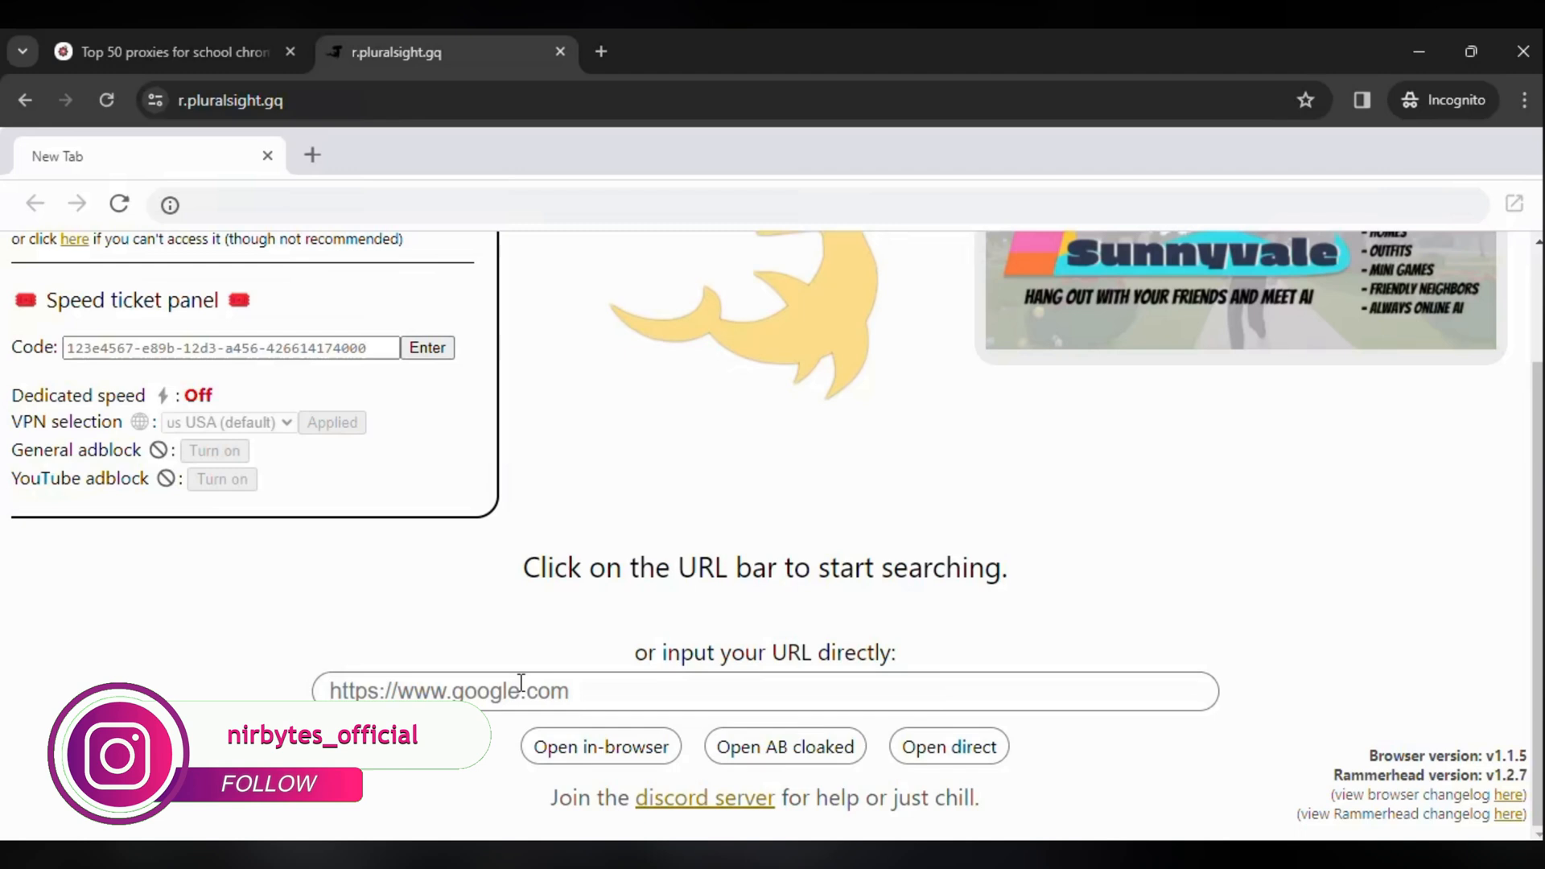
{"action": "type", "text": "D"}
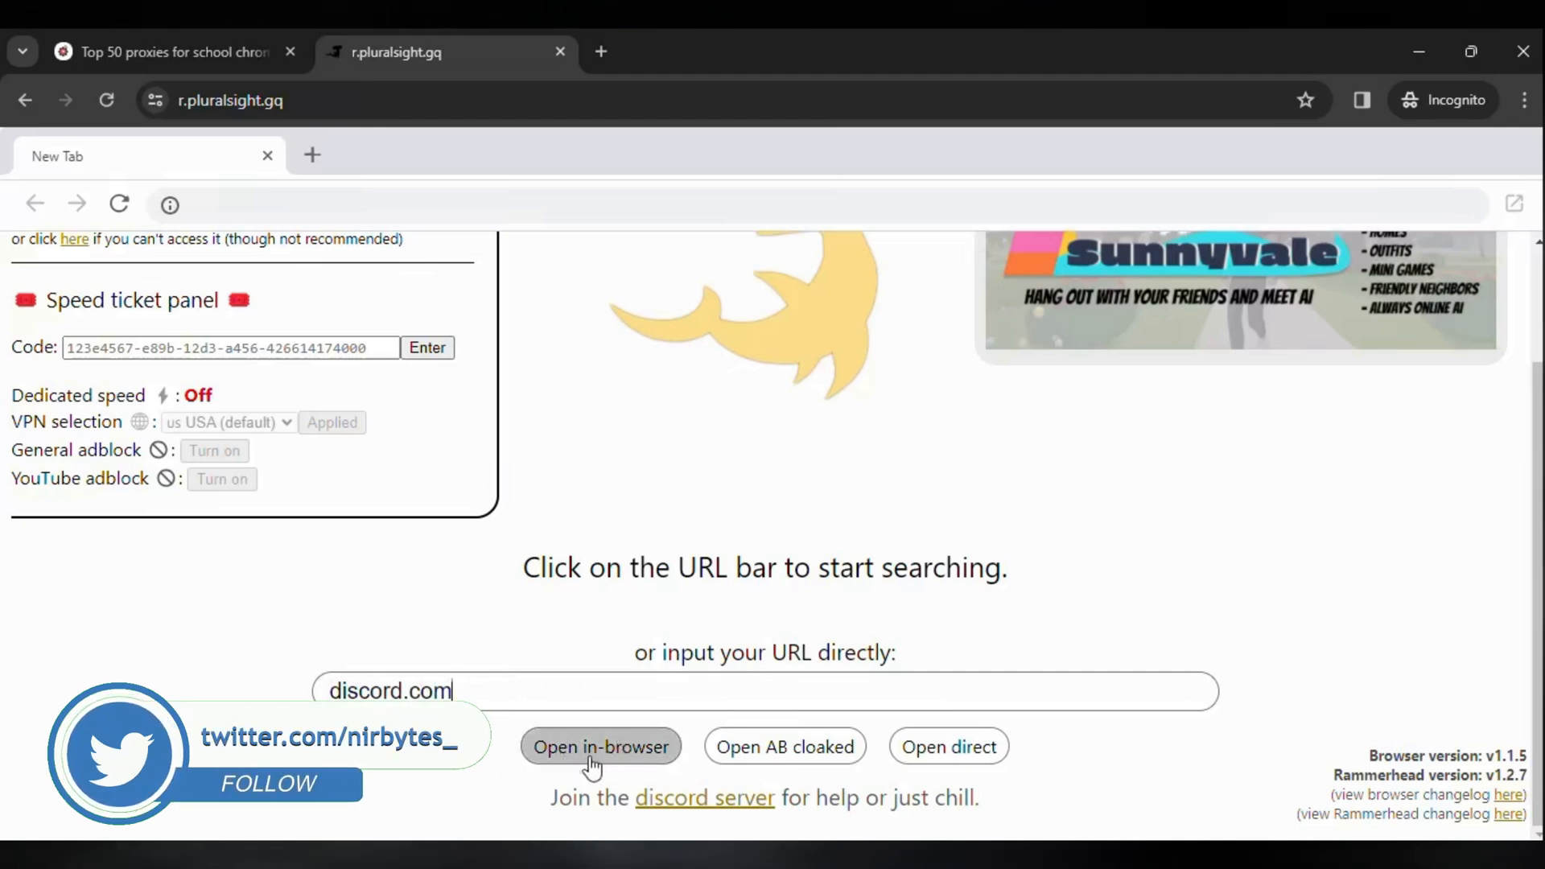
{"action": "left_click", "coordinate": [600, 746]}
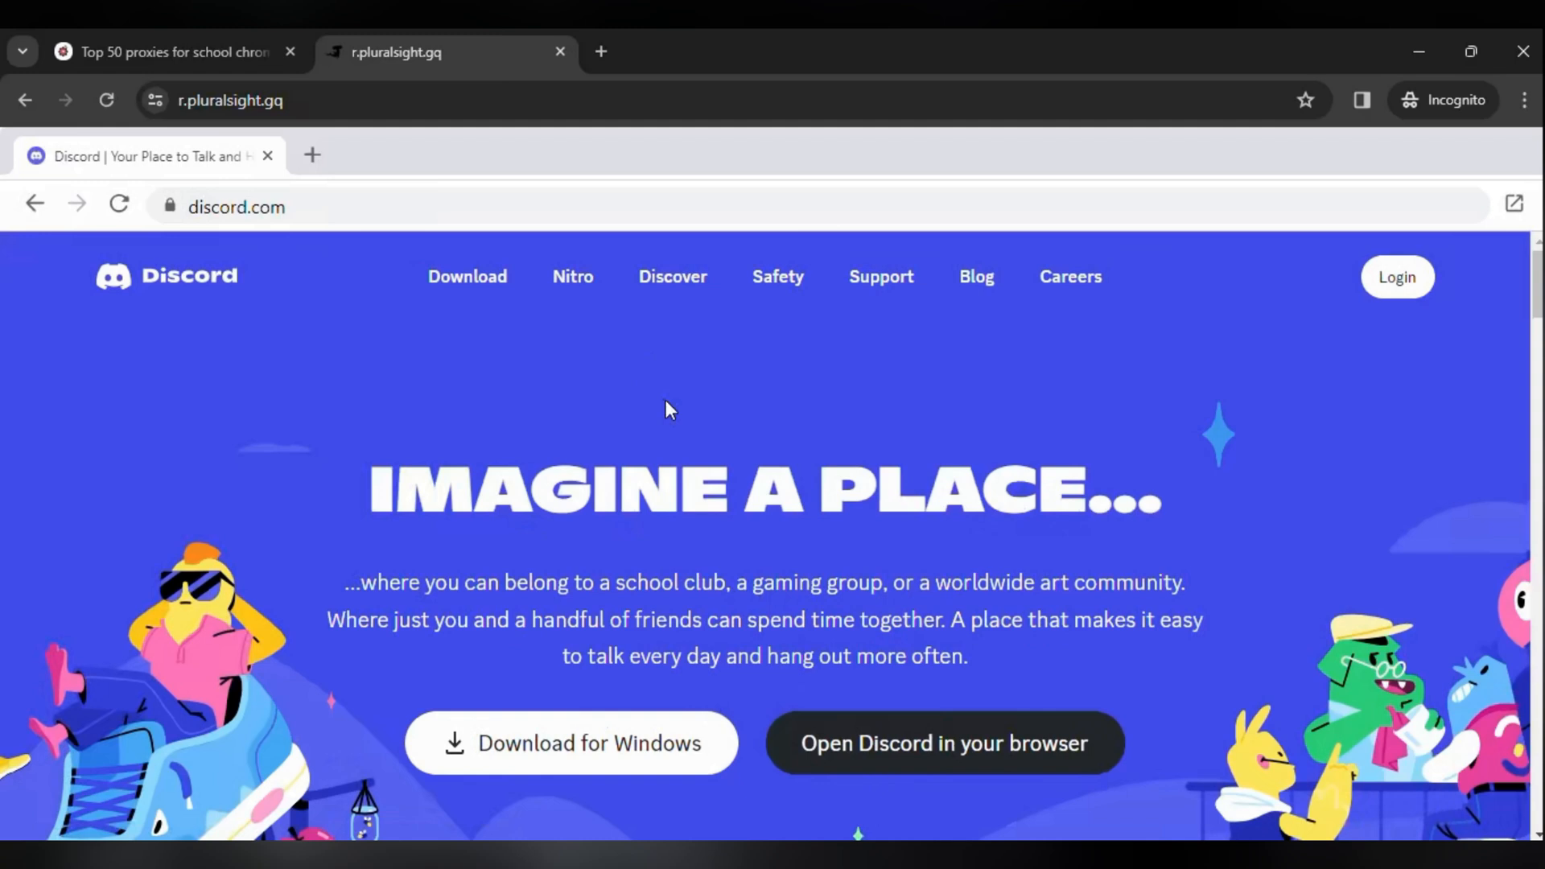
- Return to the NirBytes article tab and browse the proxies beyond the first address
{"action": "left_click", "coordinate": [172, 52]}
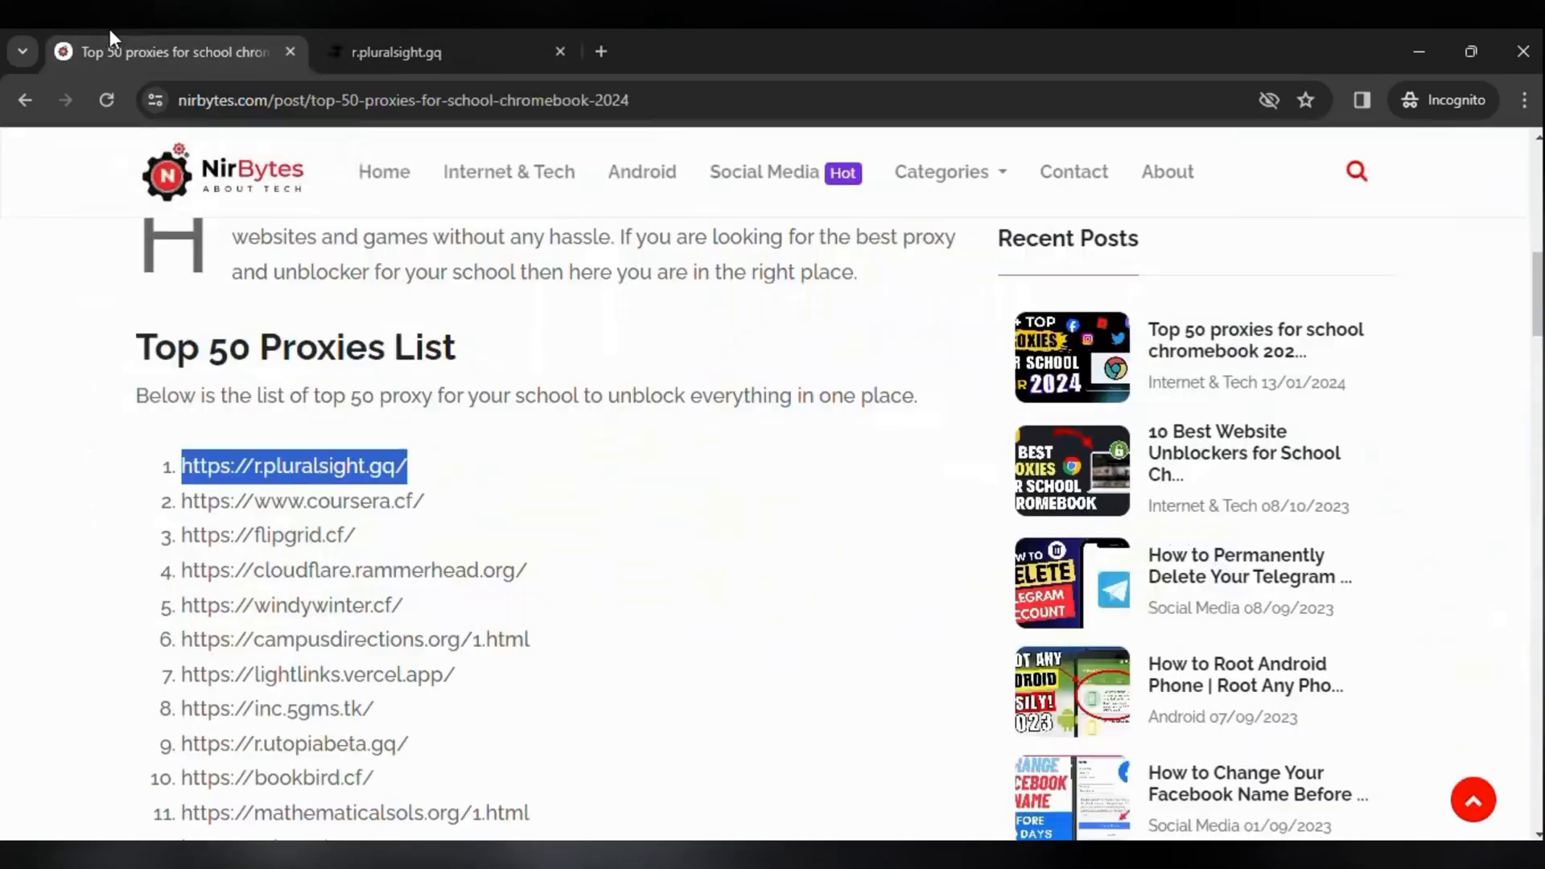
{"action": "scroll", "scroll_direction": "down", "scroll_amount": 3}
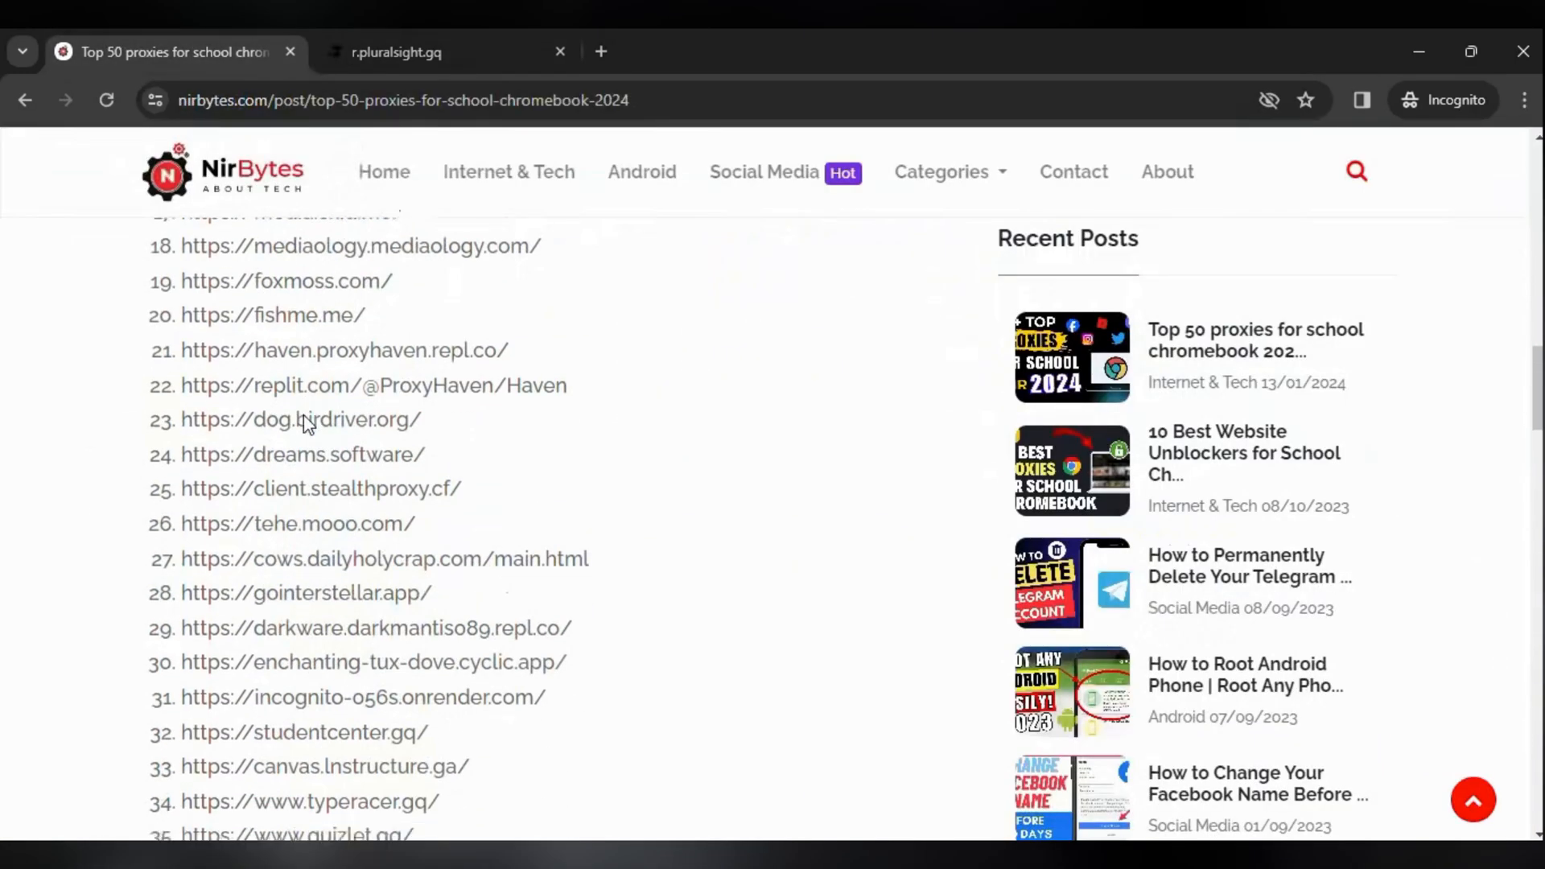
{"action": "scroll", "scroll_direction": "up", "scroll_amount": 3}
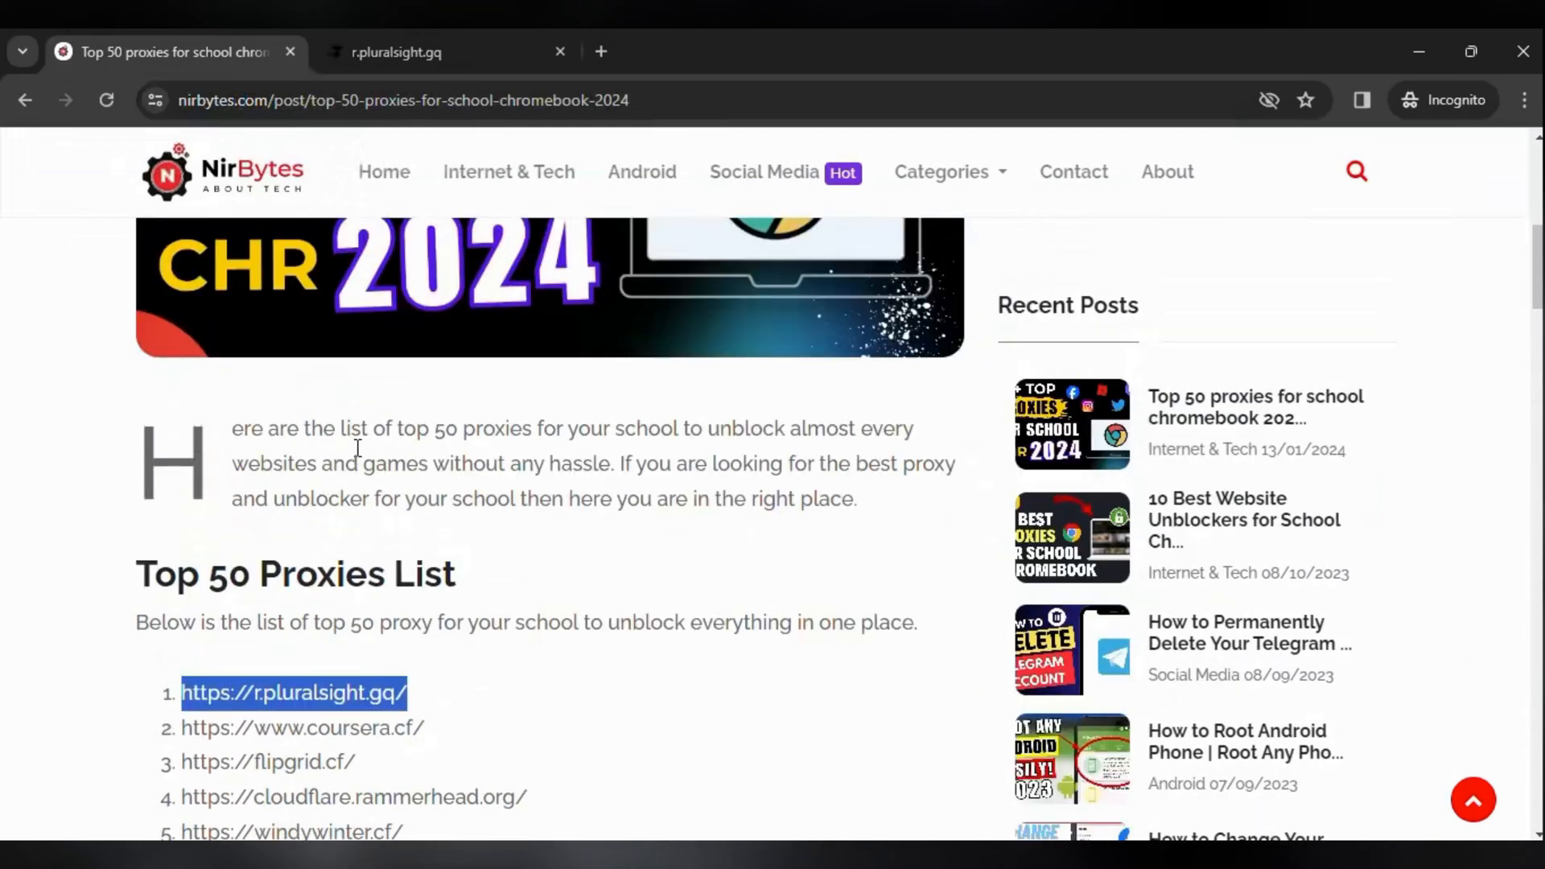
{"action": "mouse_move", "coordinate": [344, 510]}
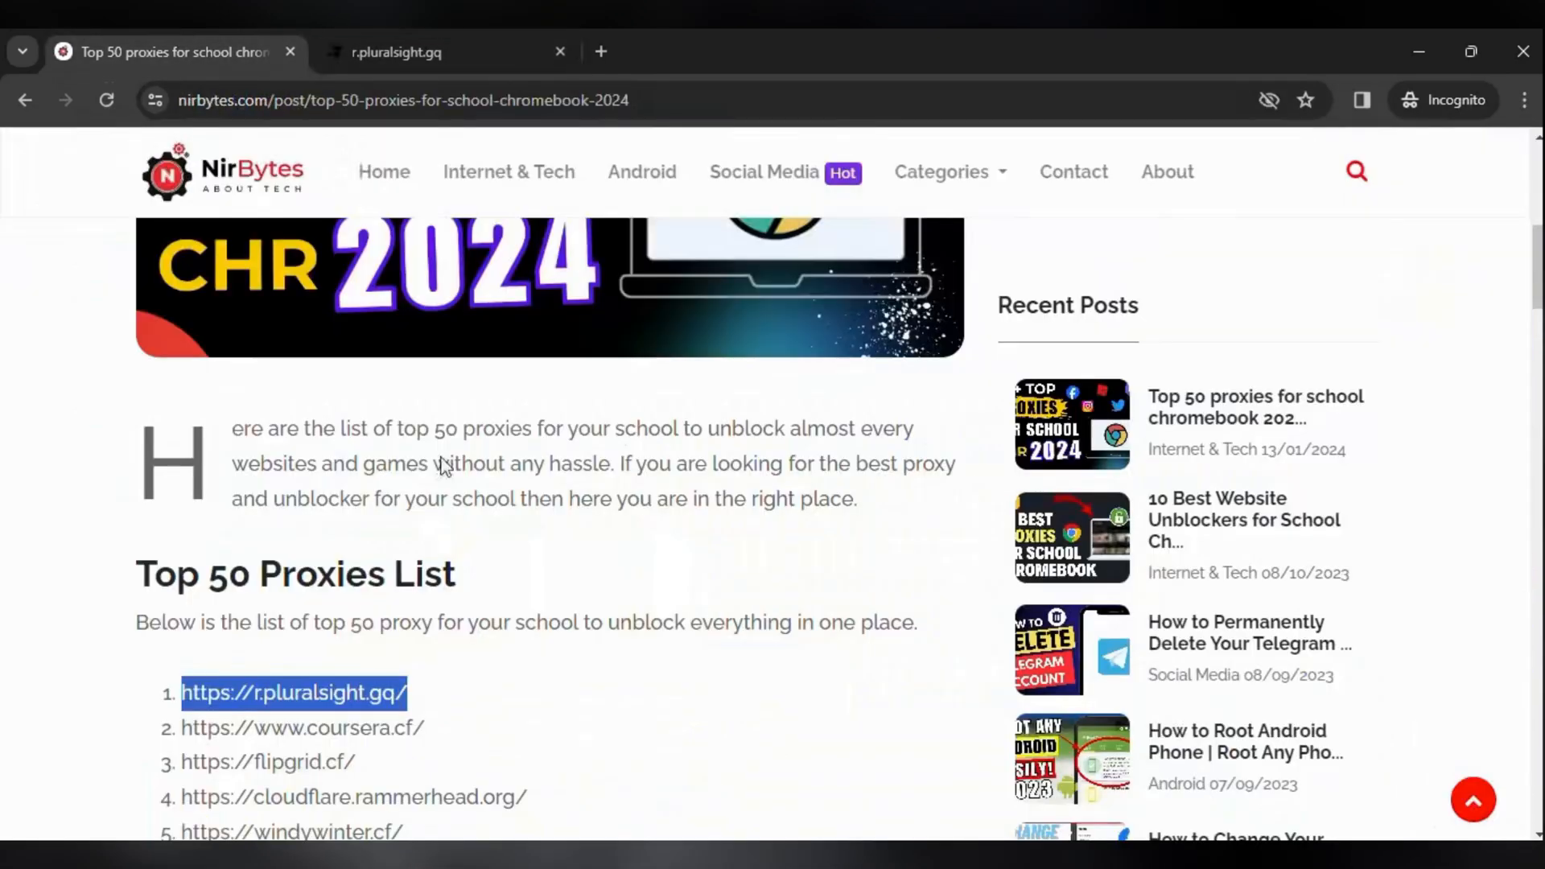
{"action": "scroll", "scroll_direction": "down", "scroll_amount": 3}
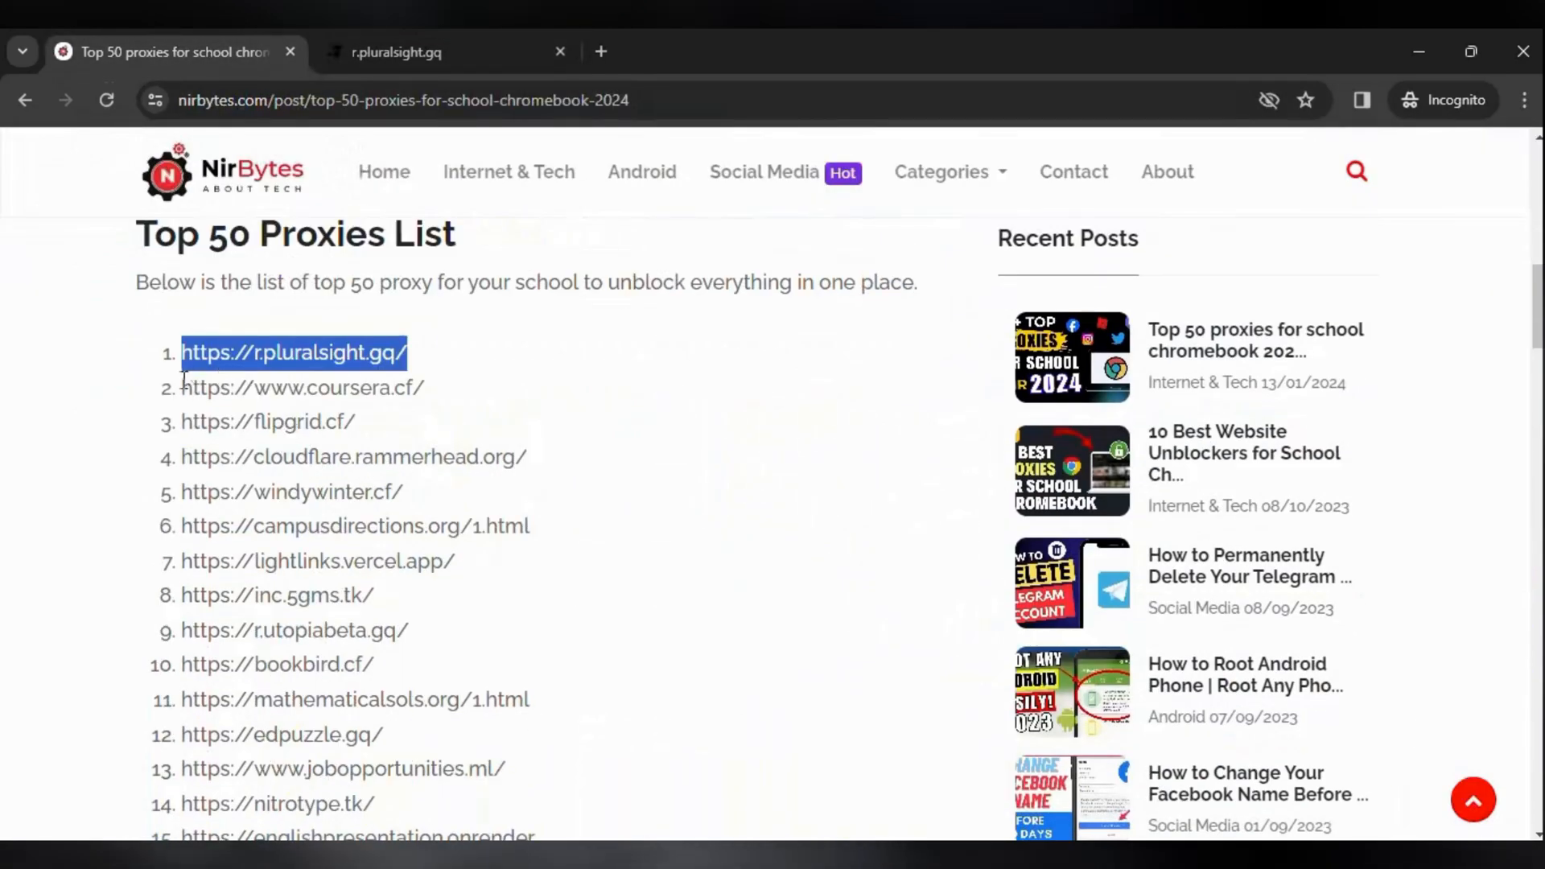
{"action": "scroll", "scroll_direction": "down", "scroll_amount": 3}
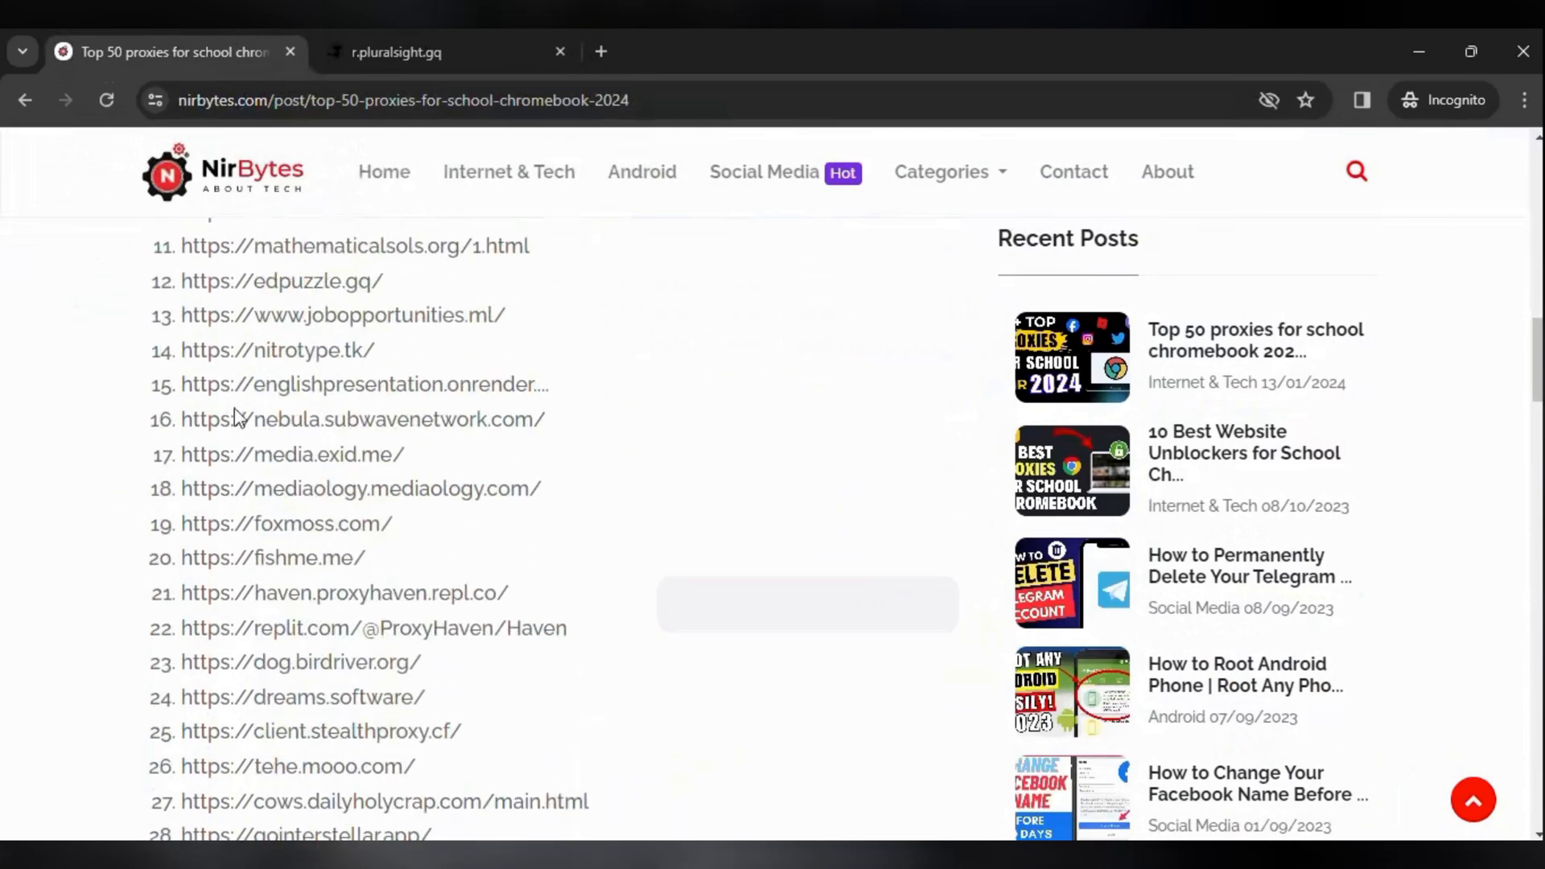
{"action": "scroll", "scroll_direction": "up", "scroll_amount": 3}
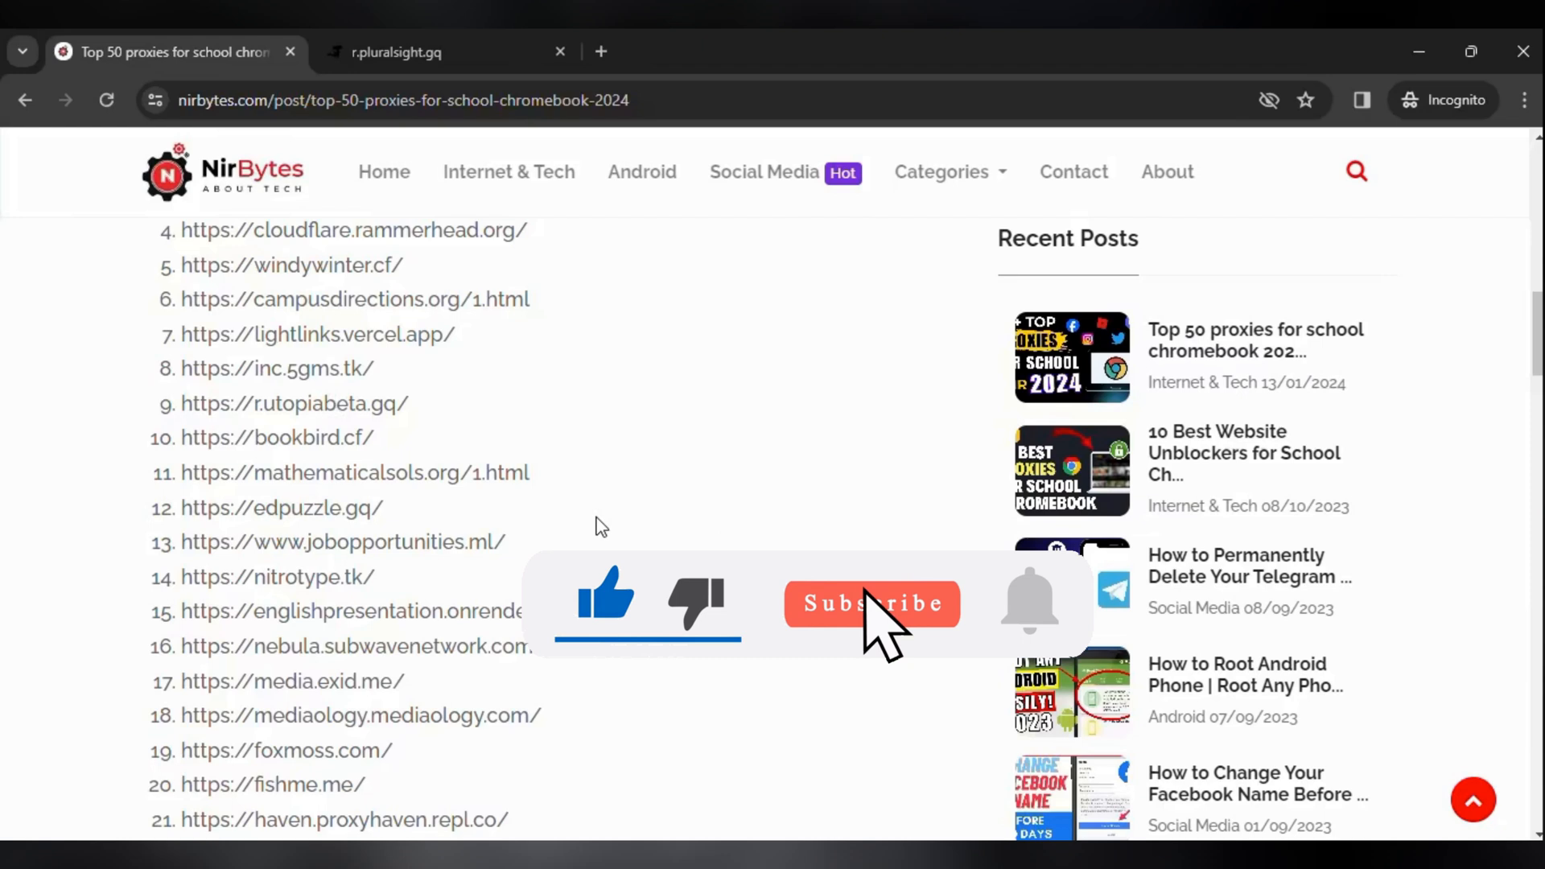
{"action": "mouse_move", "coordinate": [1045, 621]}
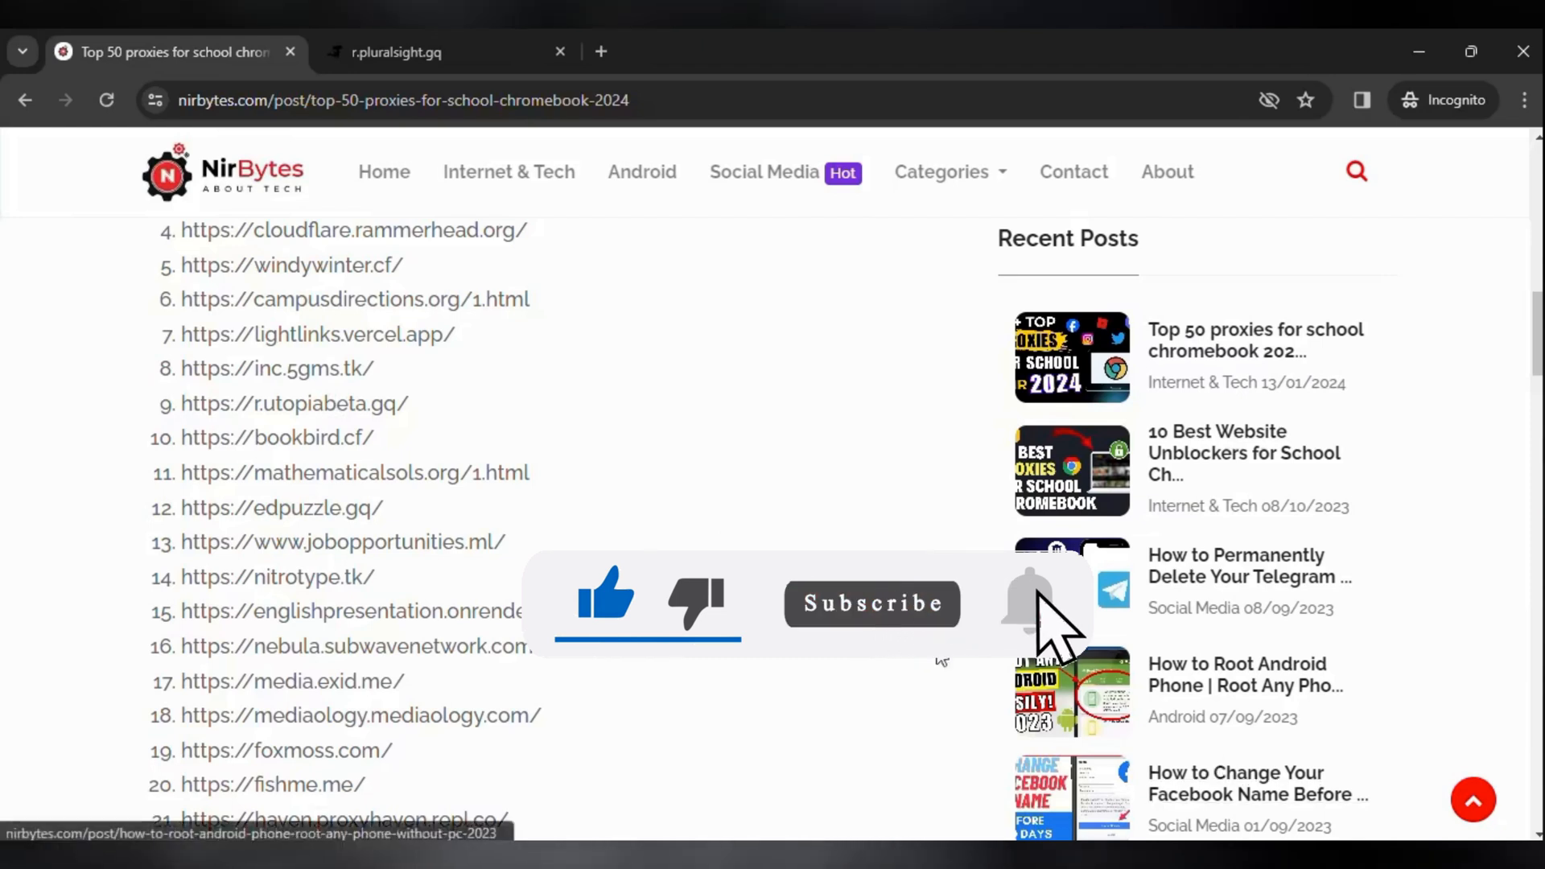